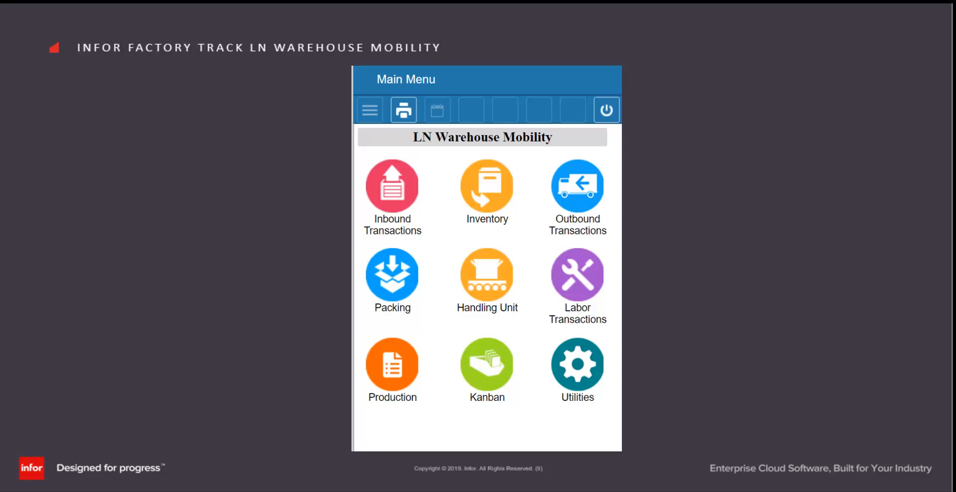
mouse_move(495, 203)
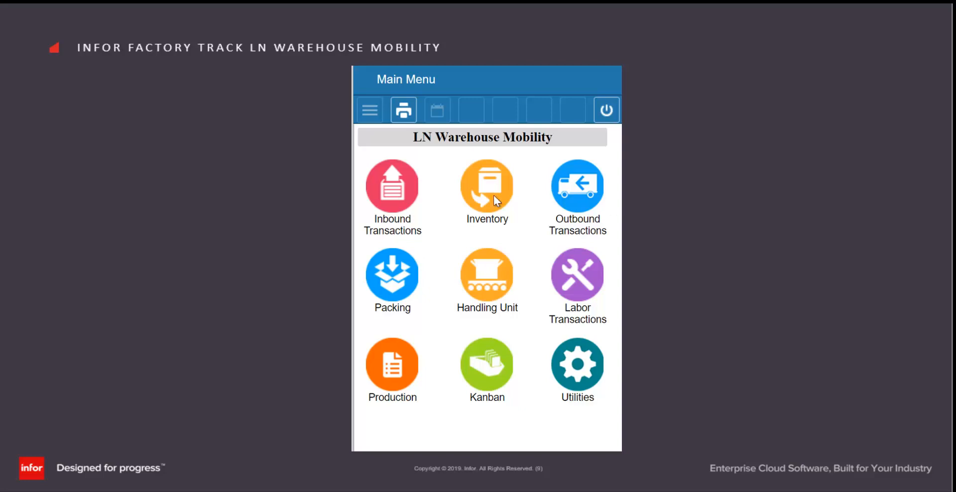
- Go into the Inventory transactions menu from the main menu
left_click(487, 186)
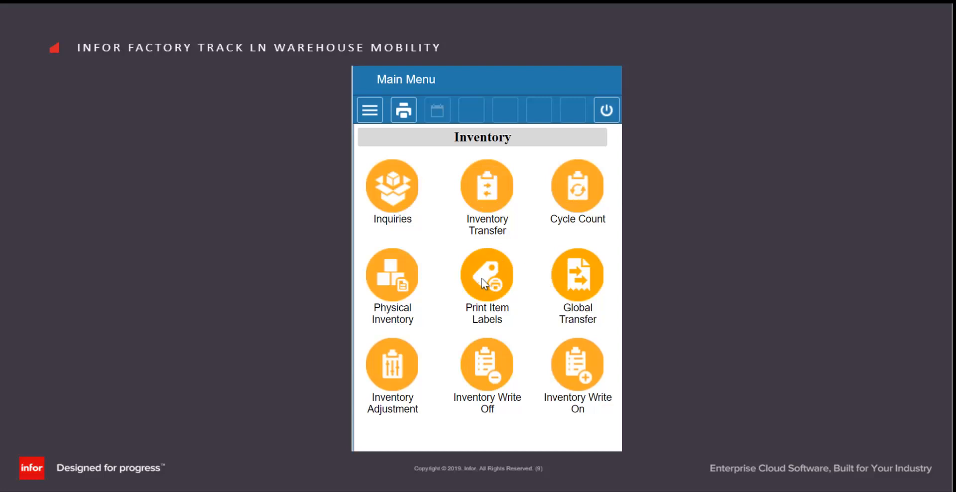
- In Print Item Labels, print a label for item FTWM02, quantity 10, and acknowledge success
left_click(486, 274)
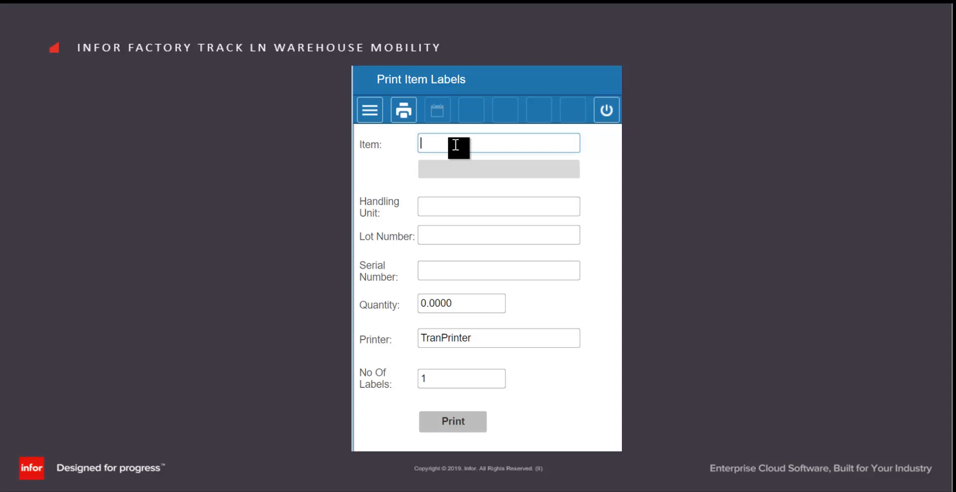
type("FTWM02")
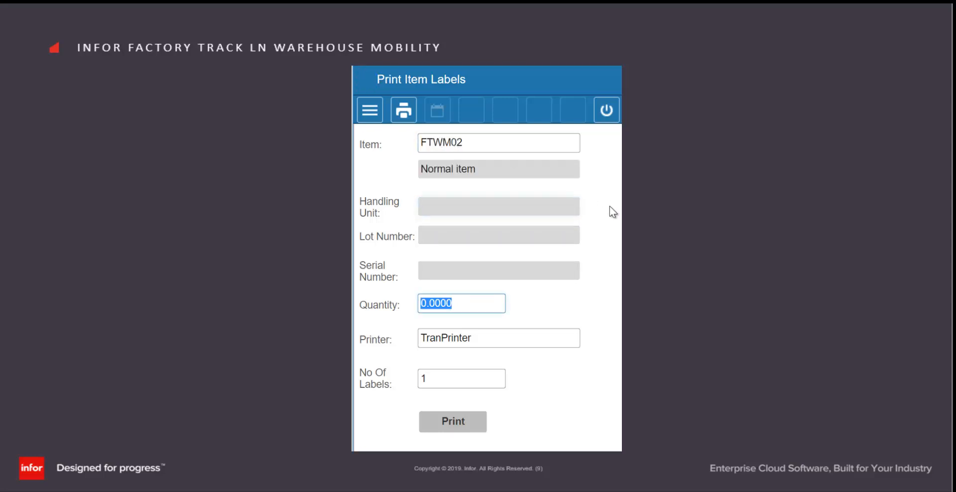
type("10")
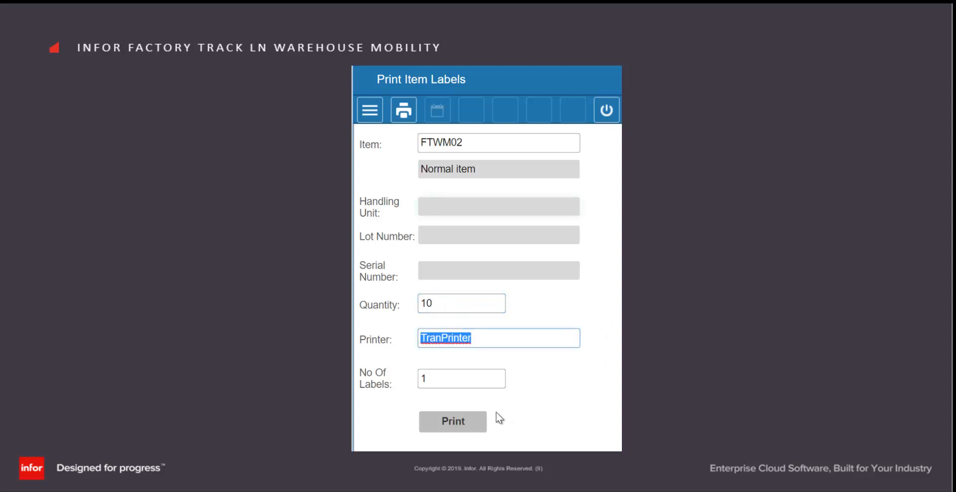
left_click(452, 422)
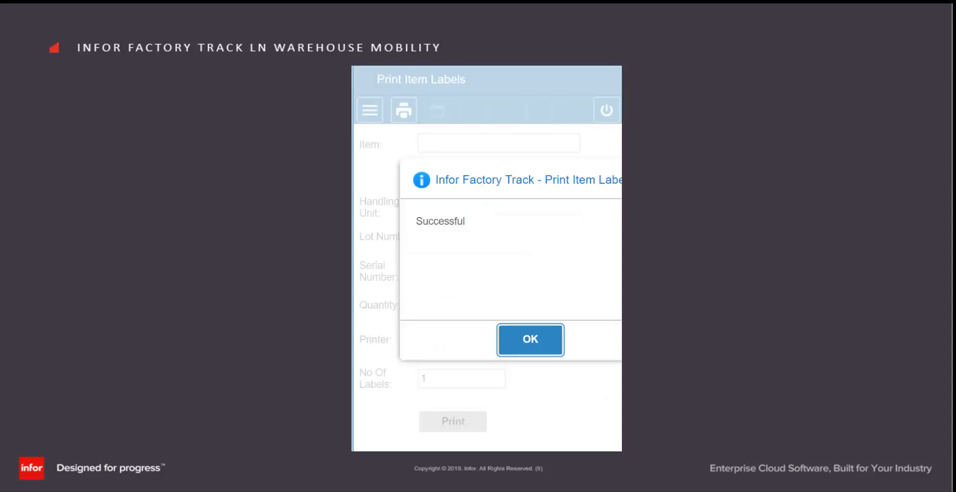
left_click(530, 339)
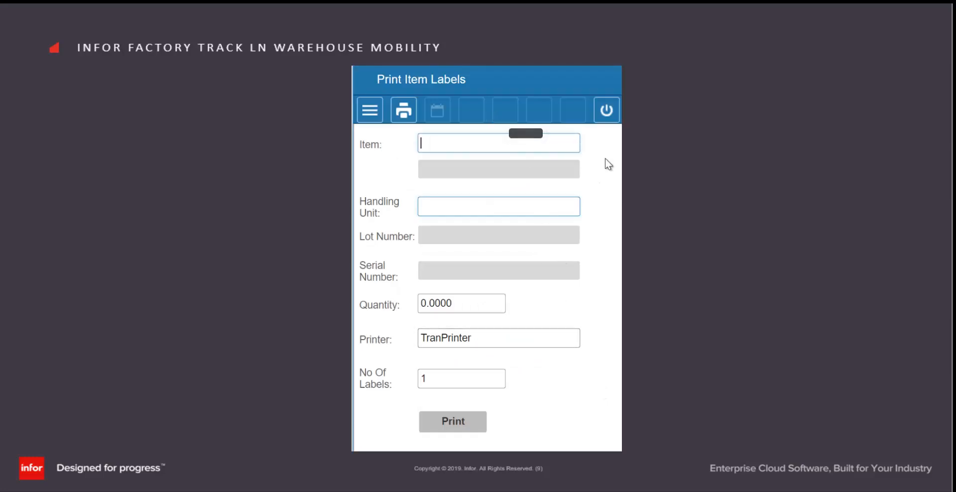
- Enter lot-controlled item FTWM04LD for the next label request
type("FTWM04LD")
left_click(461, 303)
type("10")
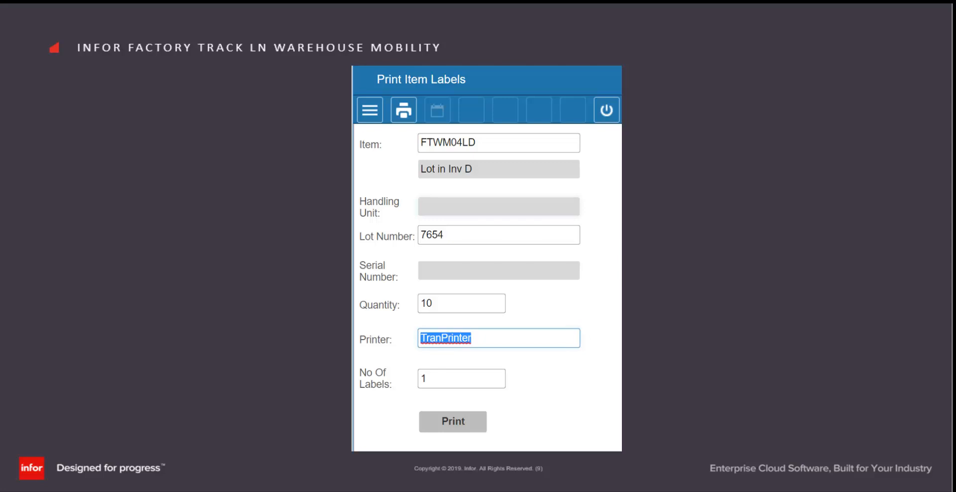
mouse_move(619, 356)
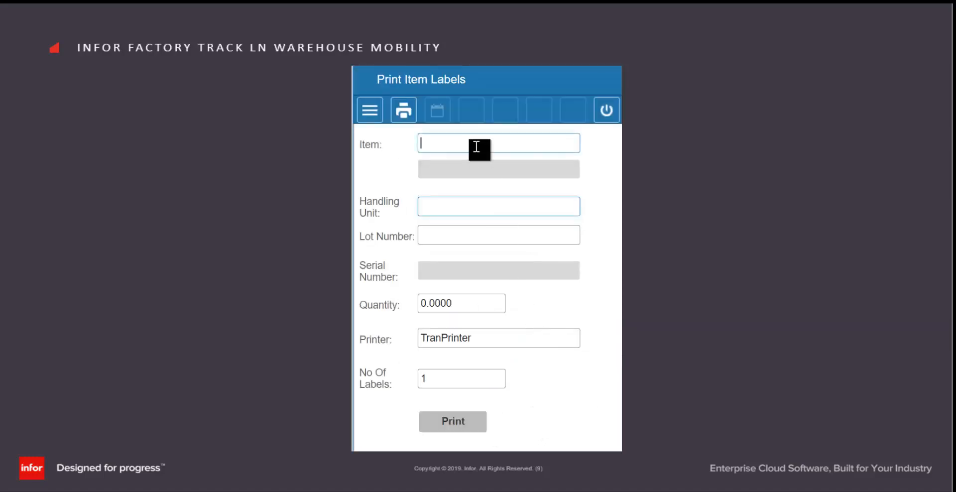
- Enter serialised item FTWM08 with serial number AB
type("FTWM08")
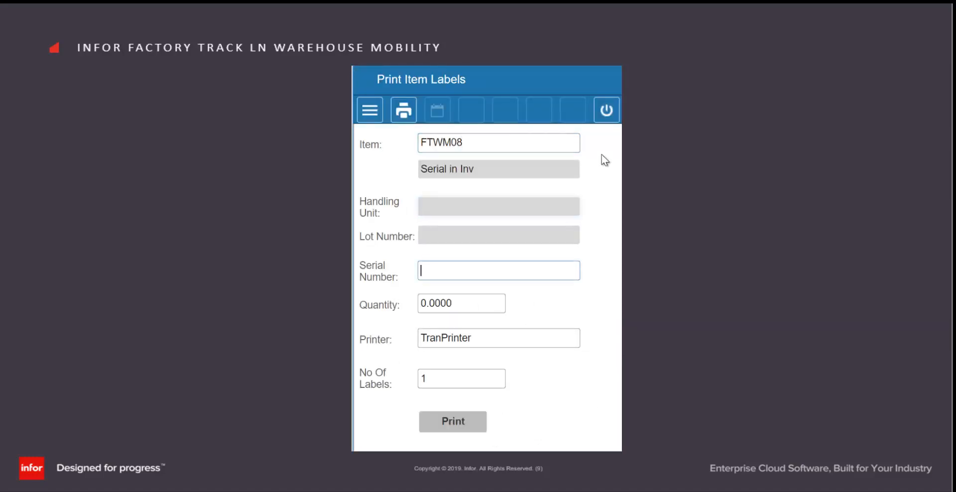
type("AB")
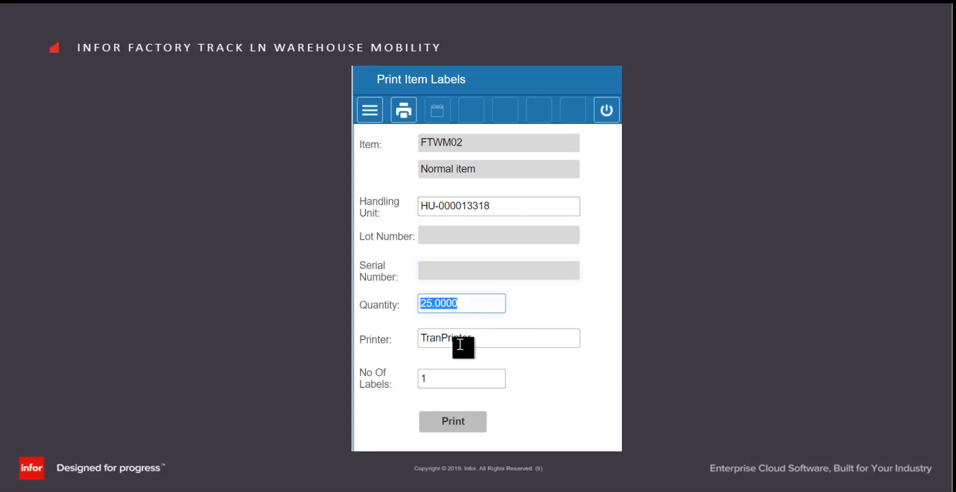
- Print the label for handling unit HU-000013318 holding 25 of item FTWM02
left_click(453, 421)
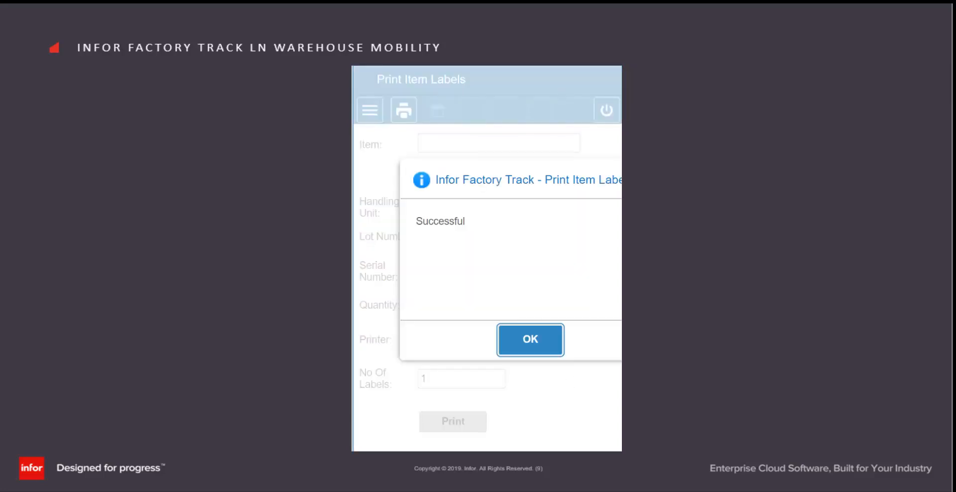